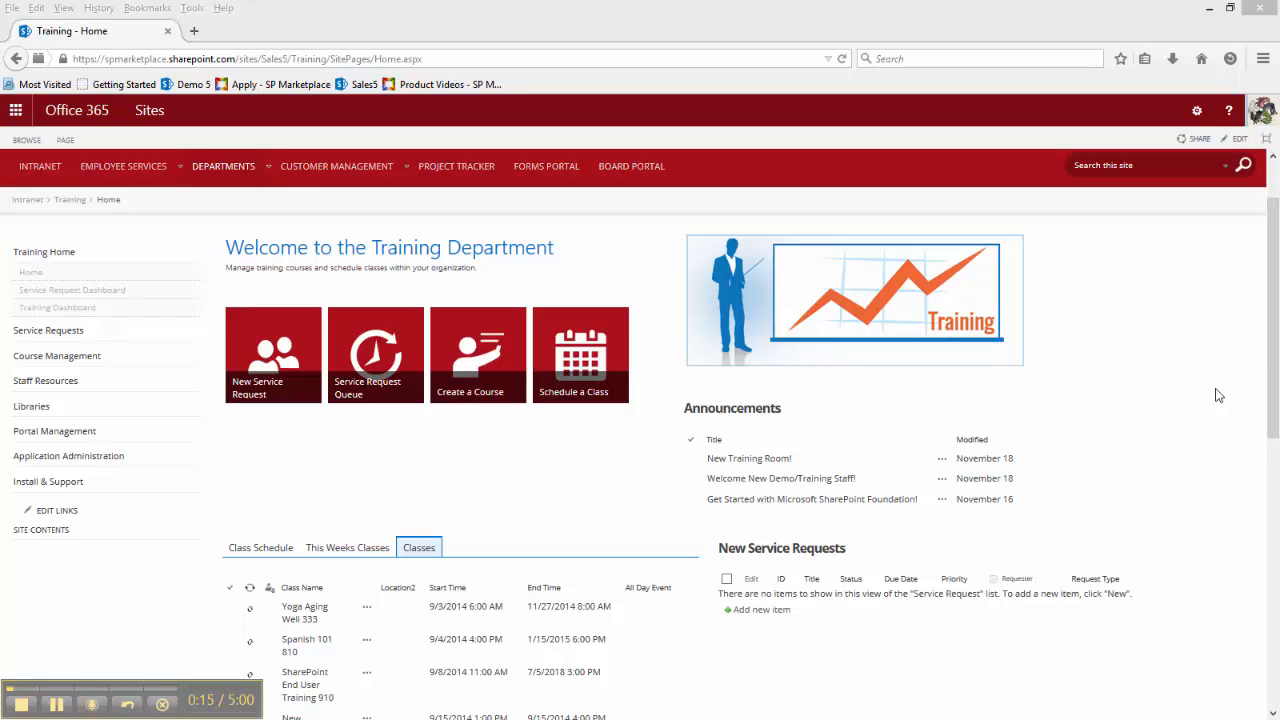
mouse_move(1196, 400)
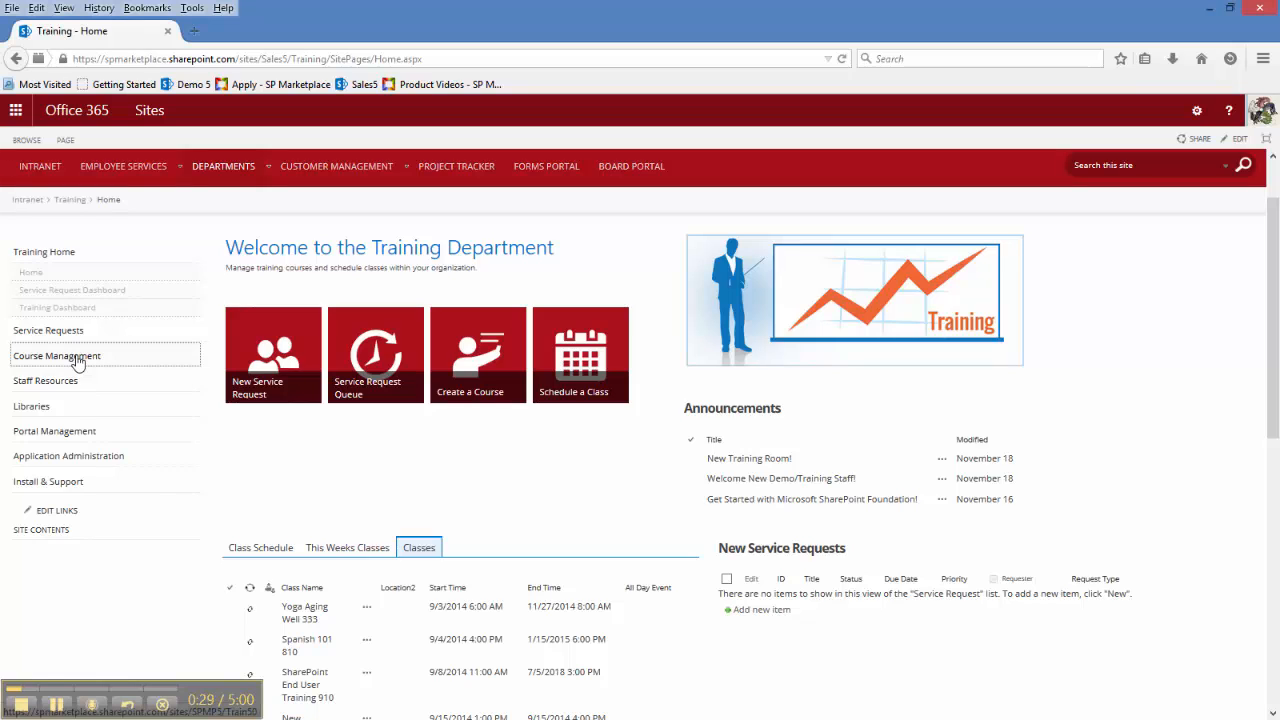
Step: Expand the Course Management and Staff Resources navigation sections to reveal their lists and libraries
click(56, 356)
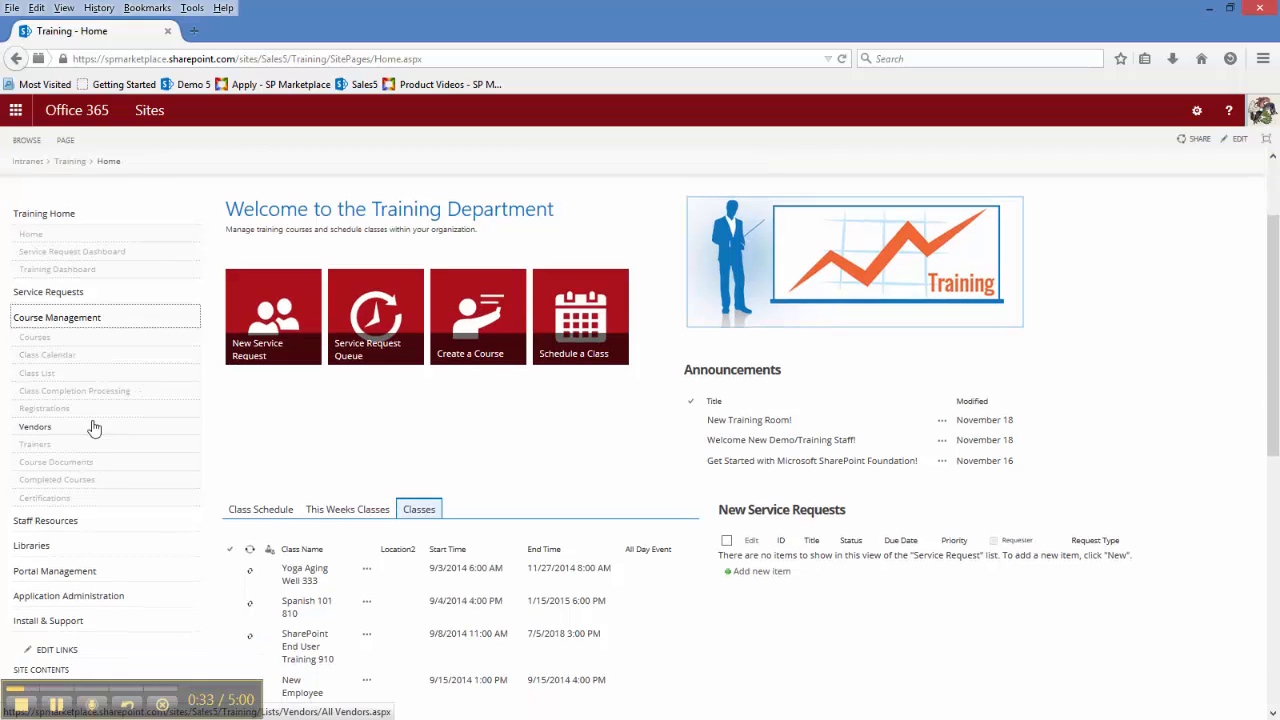
mouse_move(72, 428)
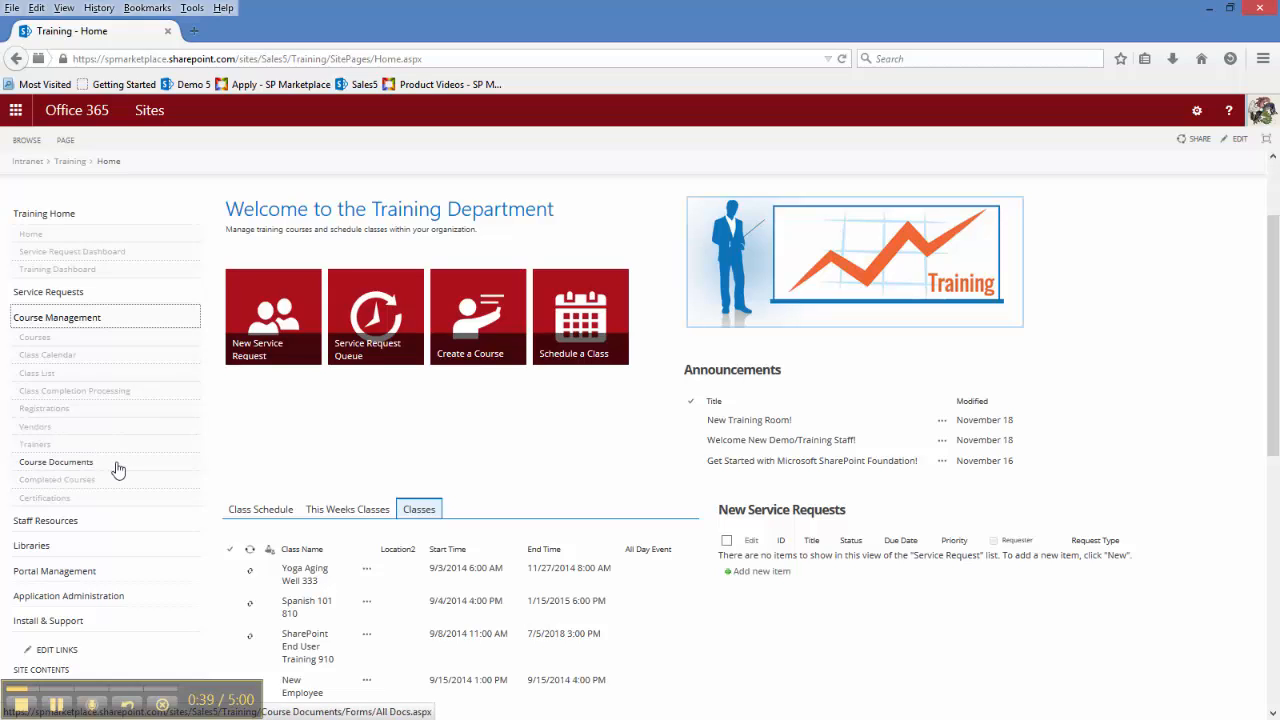
mouse_move(192, 464)
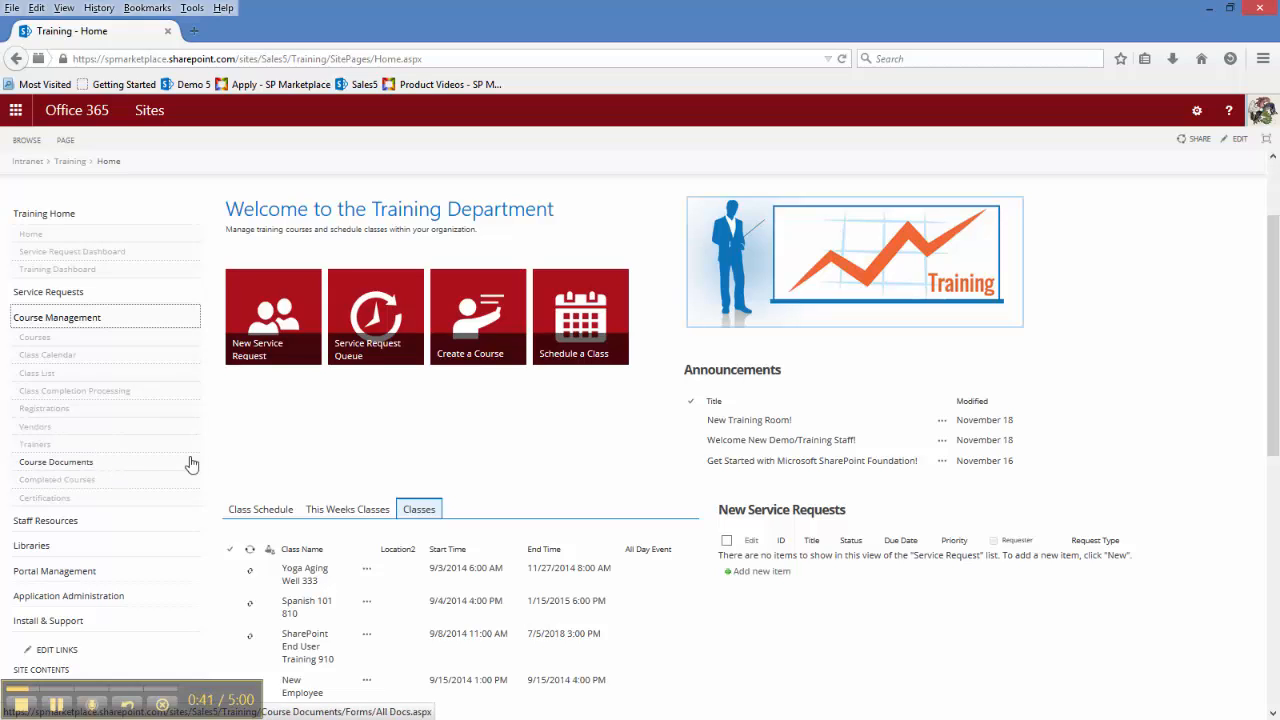
scroll(down, 3)
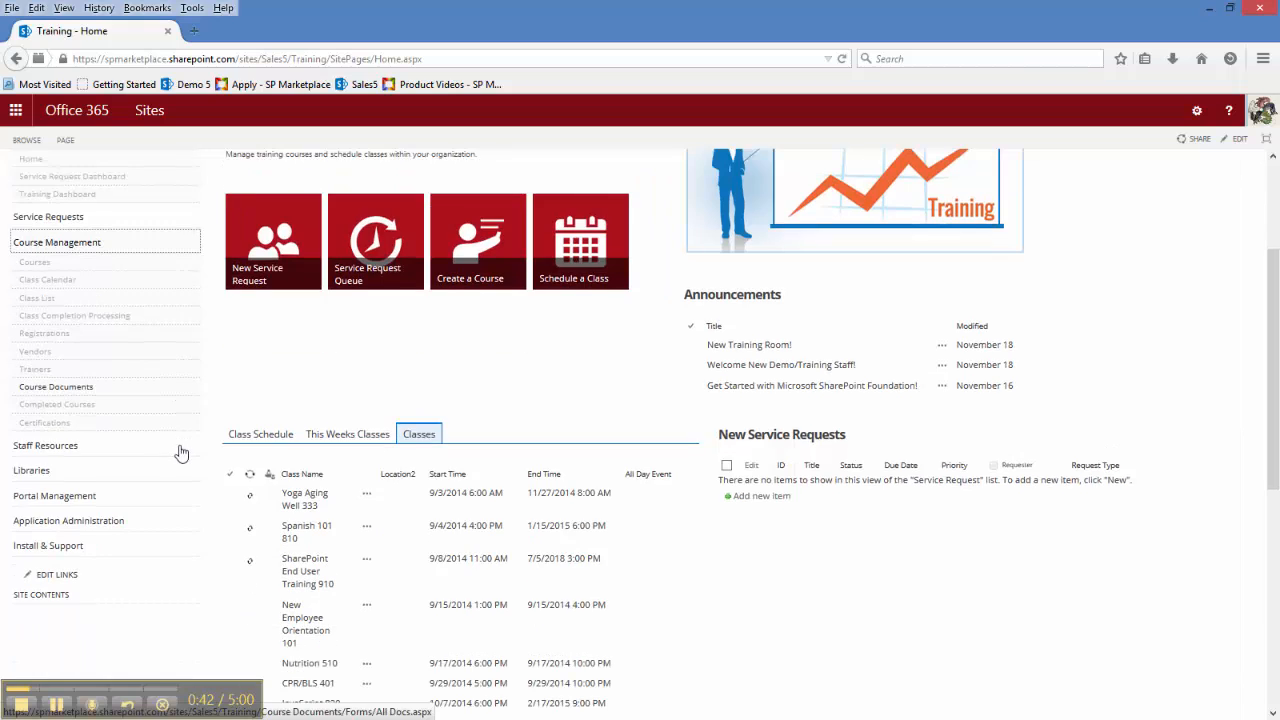
click(44, 444)
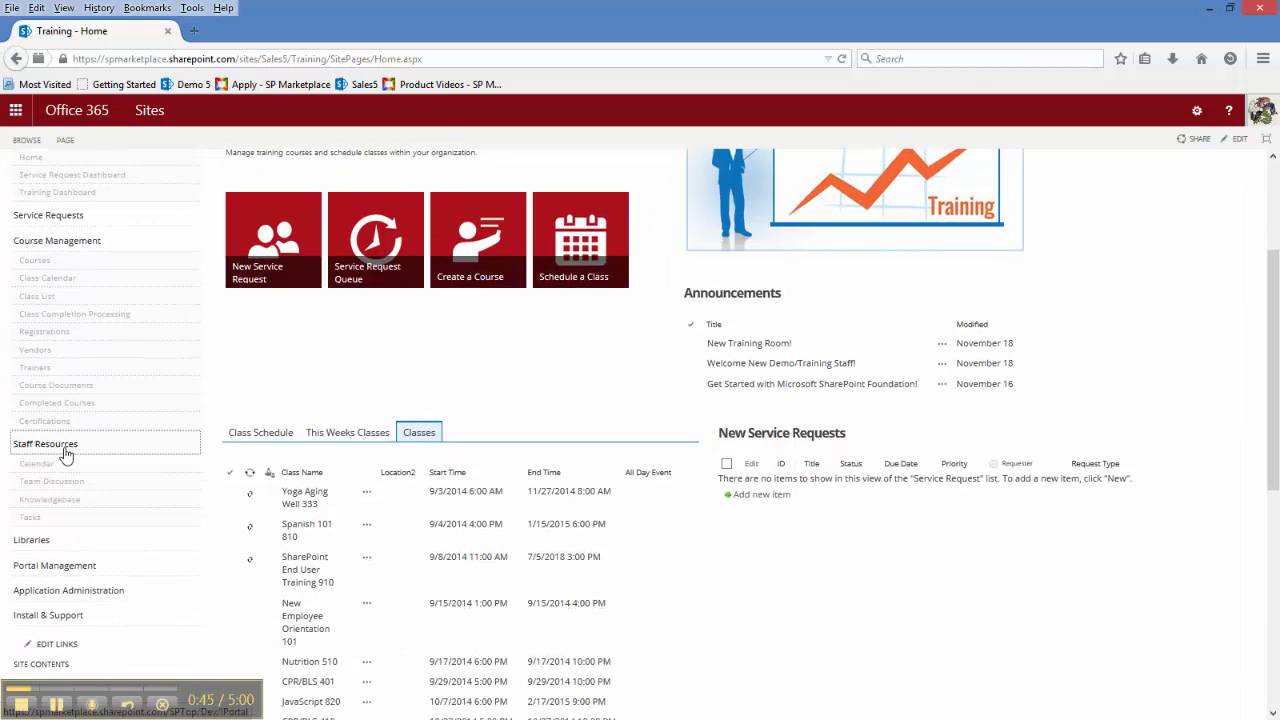
mouse_move(36, 464)
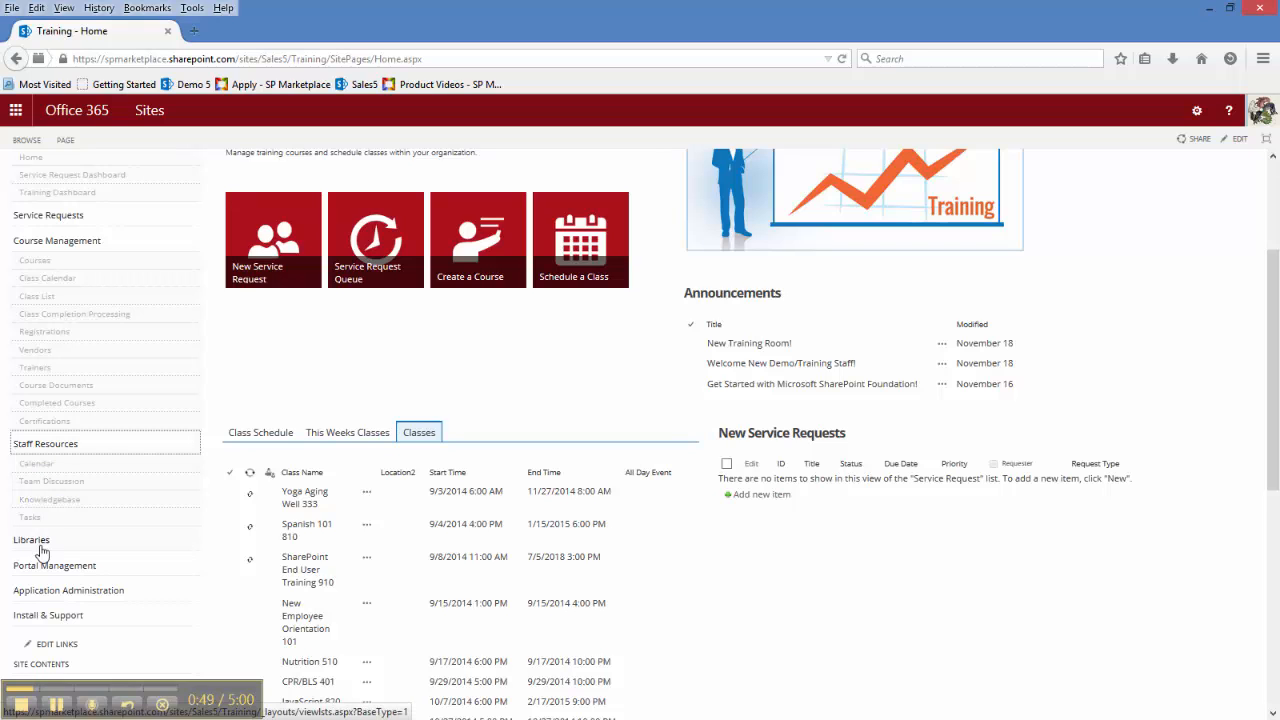
mouse_move(136, 552)
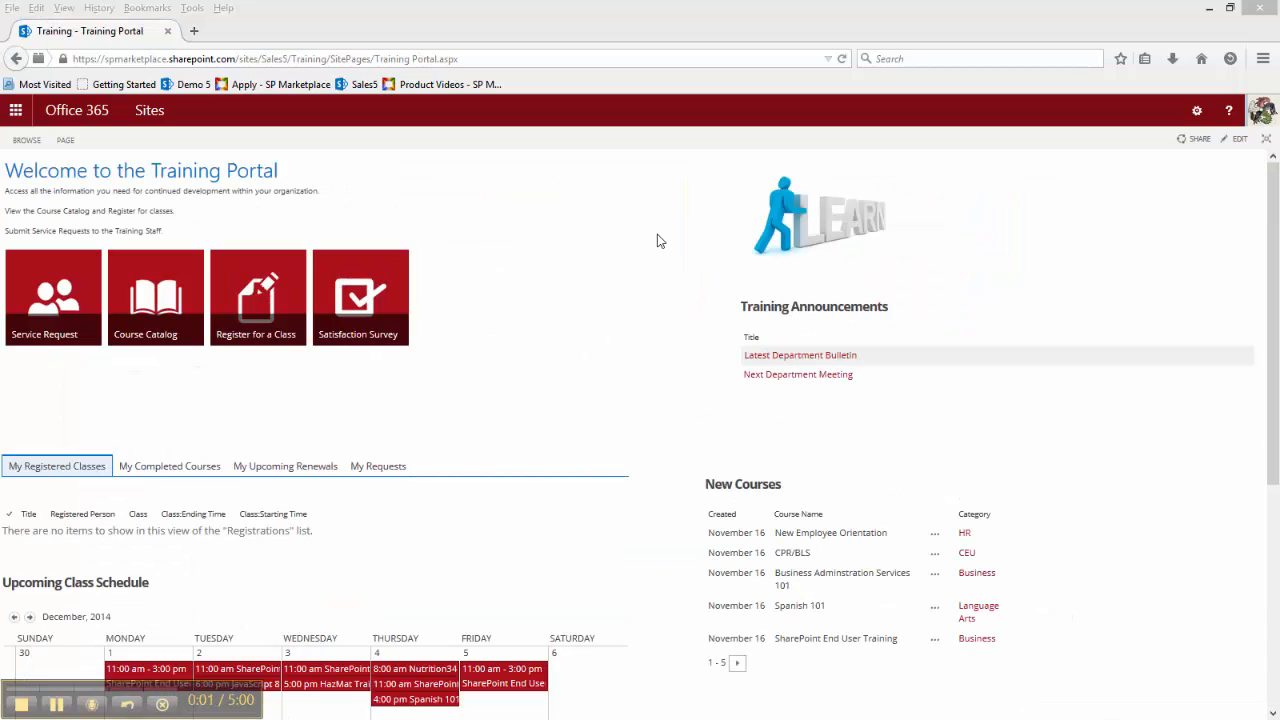
mouse_move(660, 246)
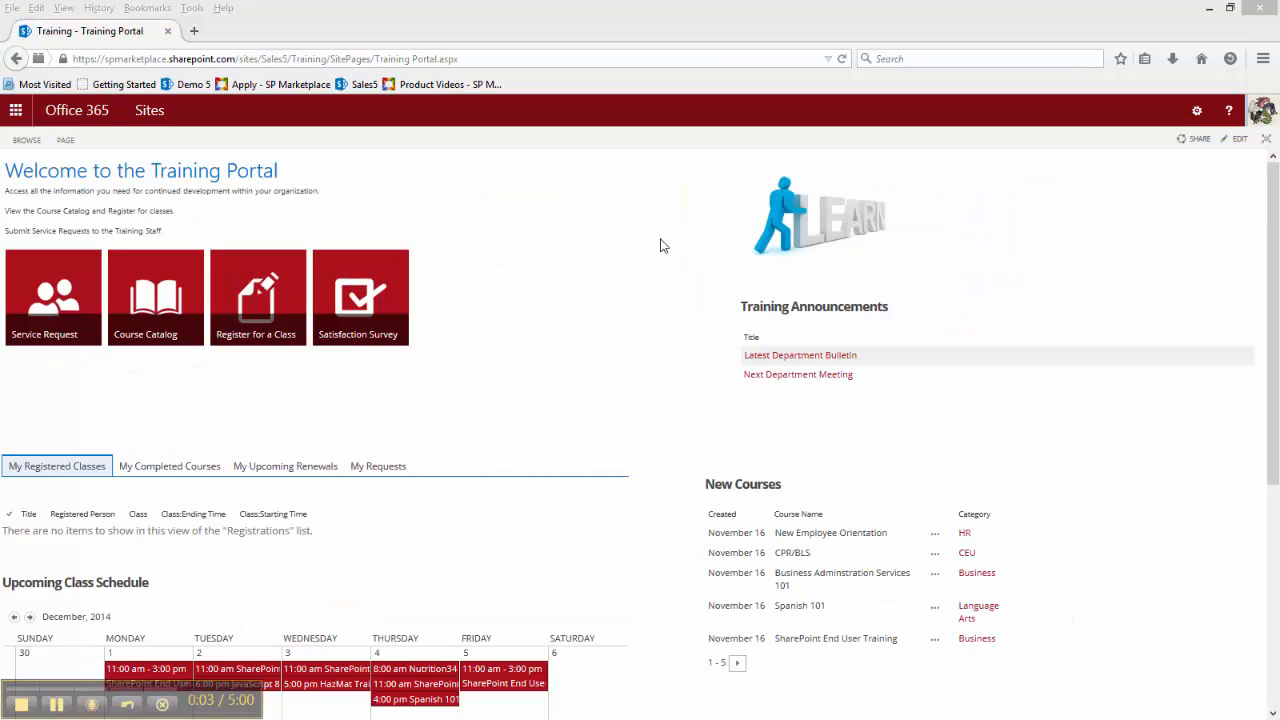
mouse_move(618, 248)
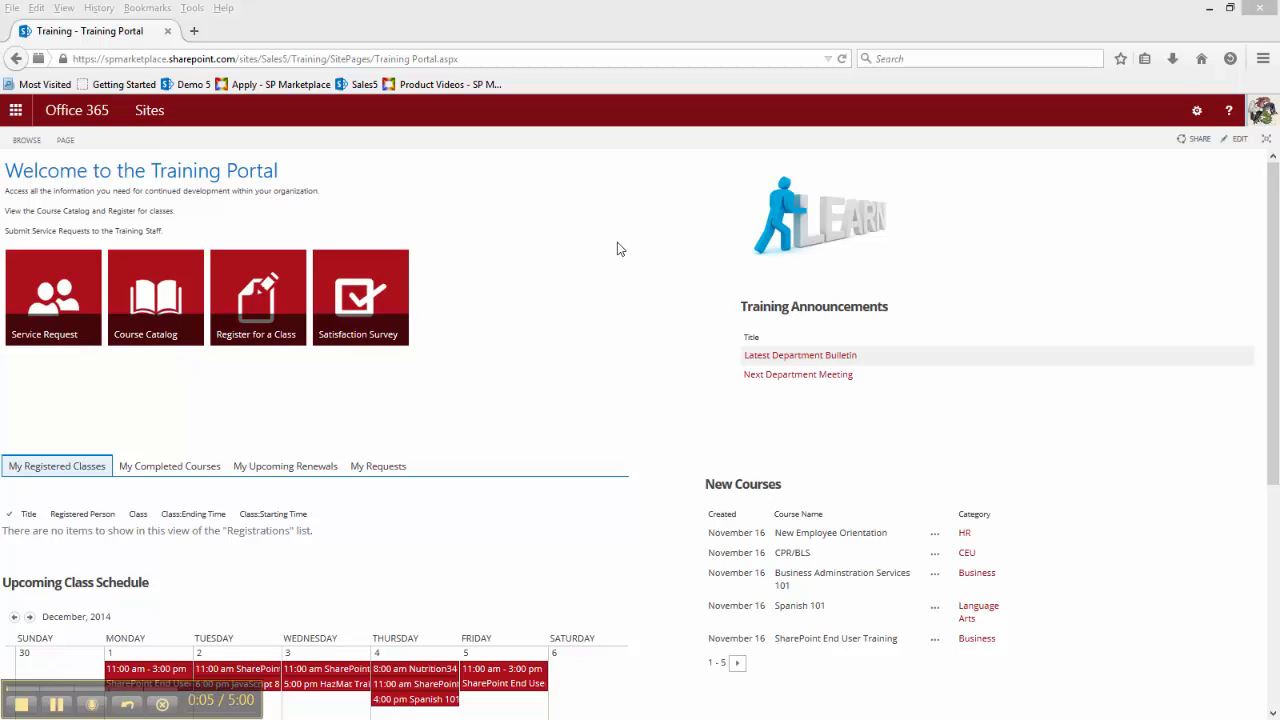
mouse_move(56, 300)
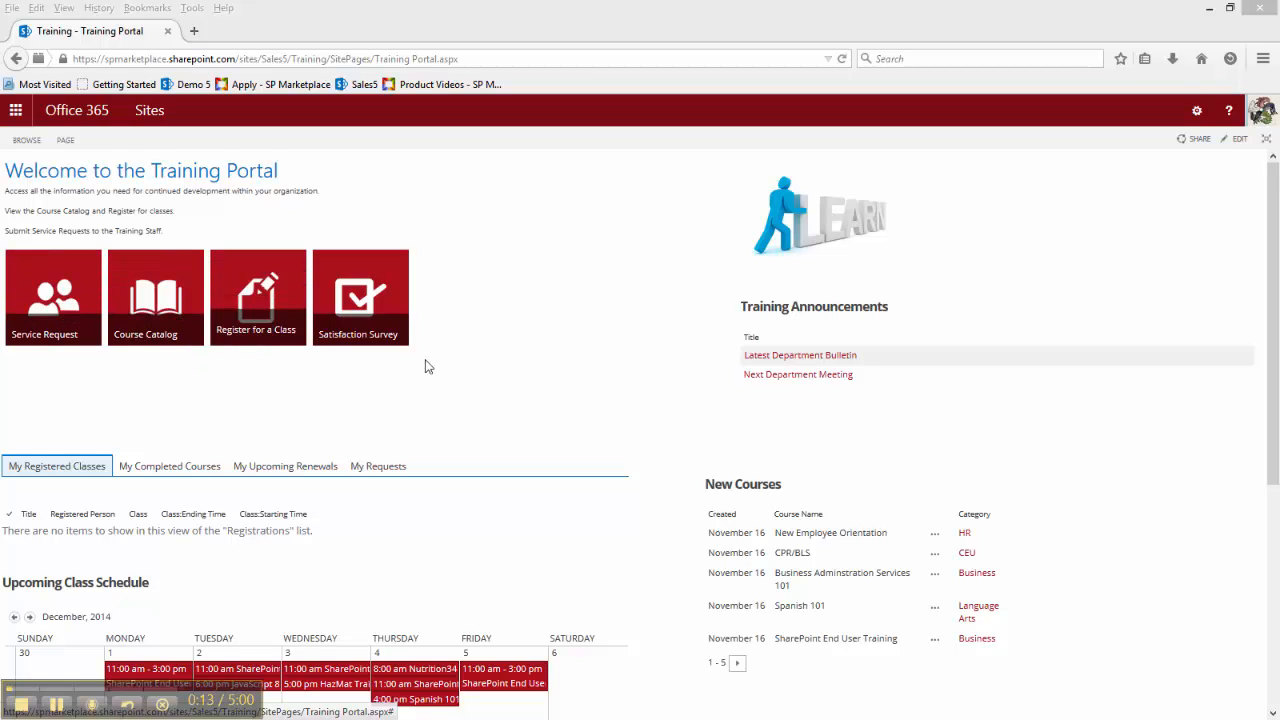
mouse_move(508, 312)
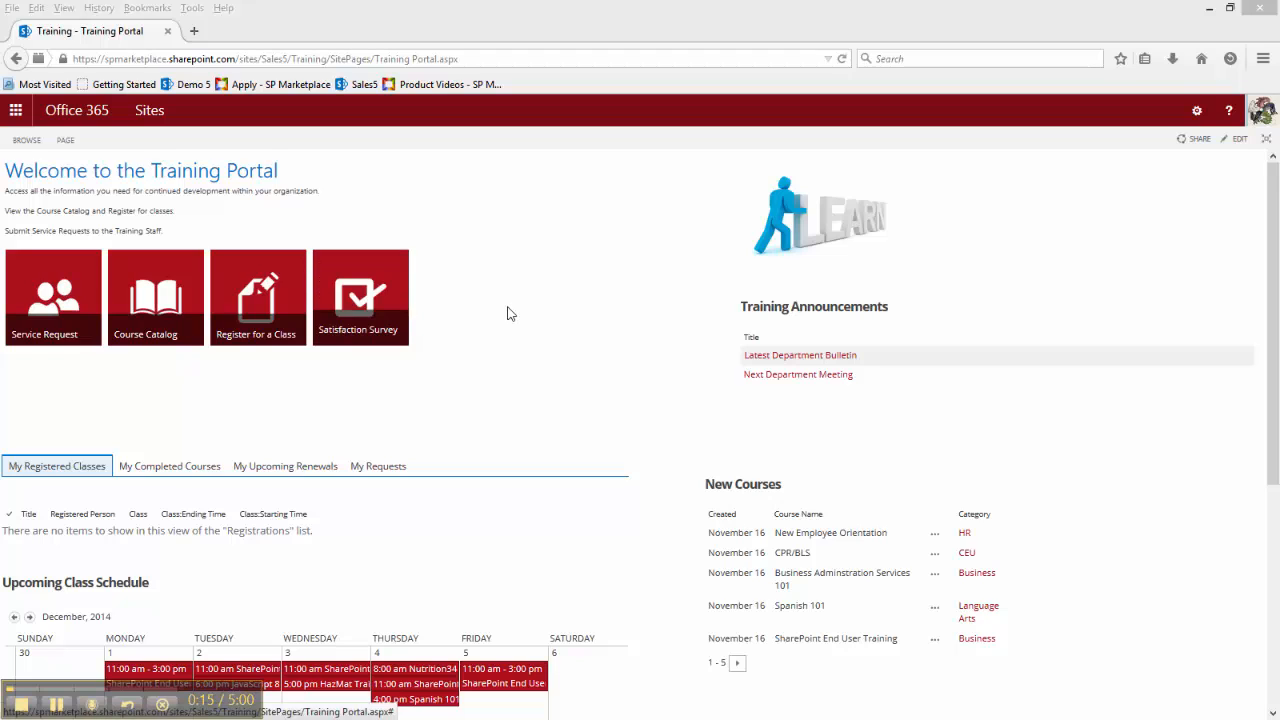
mouse_move(140, 488)
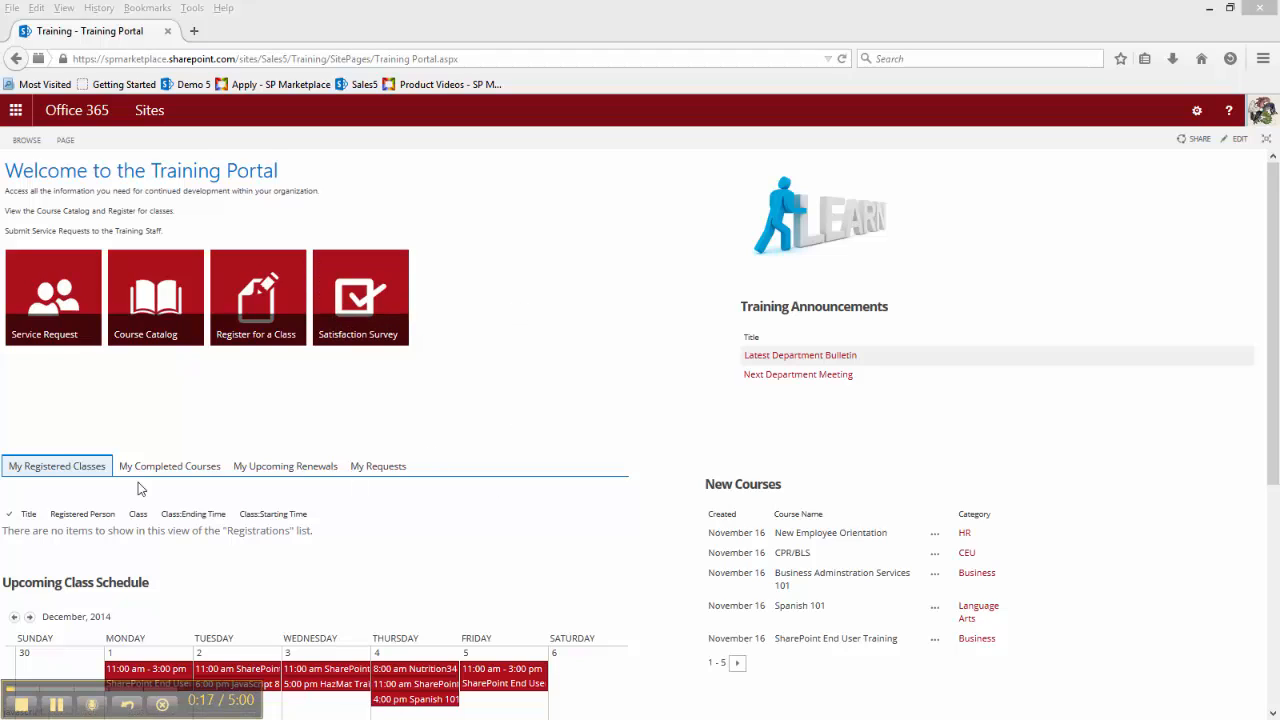
mouse_move(188, 482)
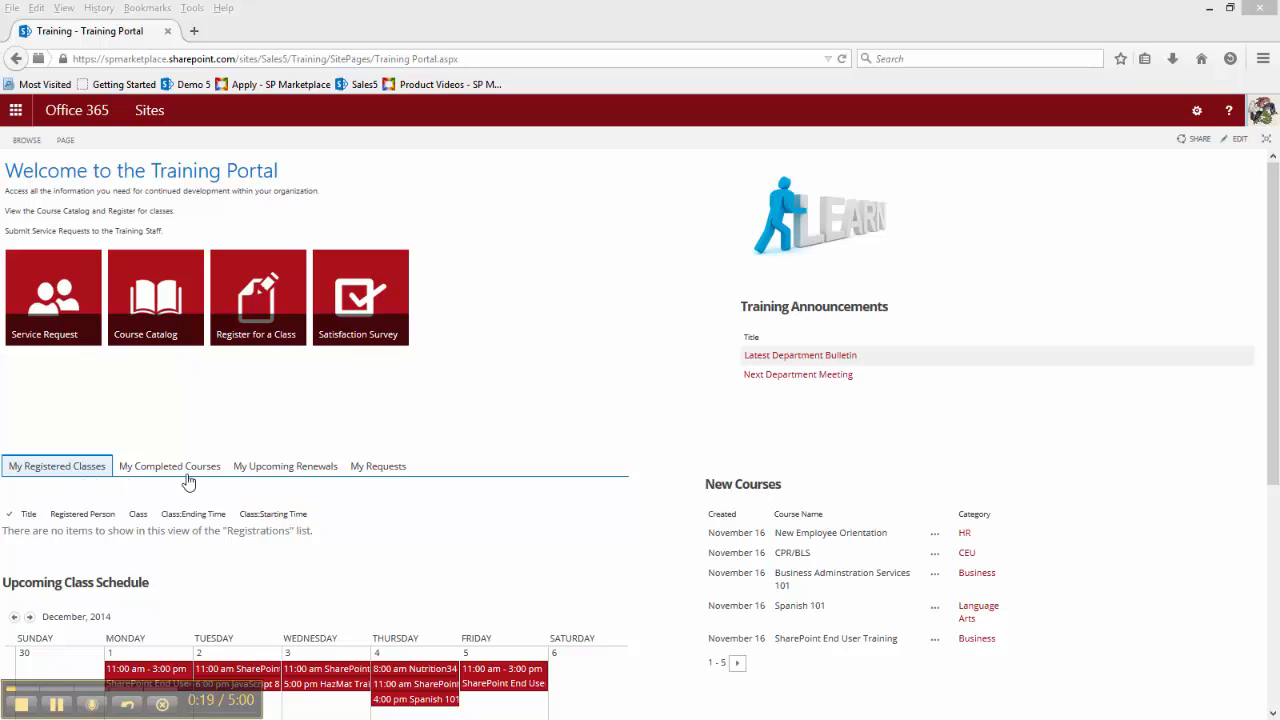
mouse_move(548, 388)
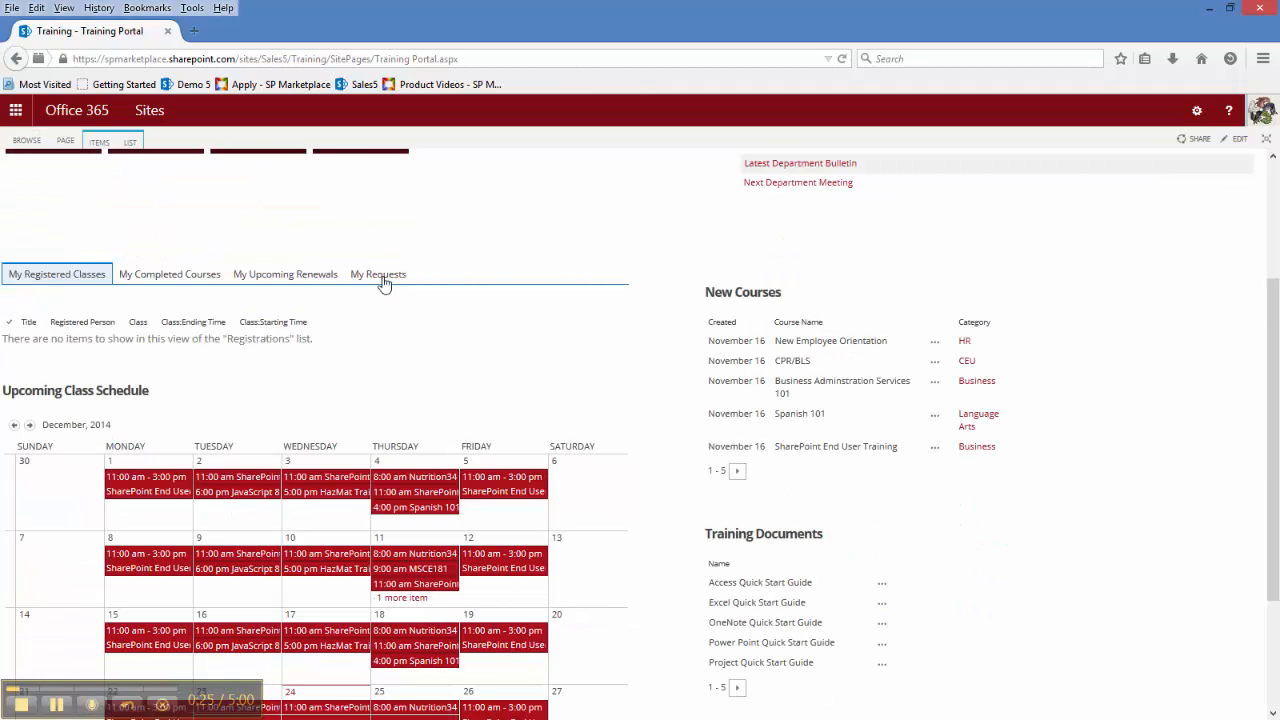
mouse_move(672, 388)
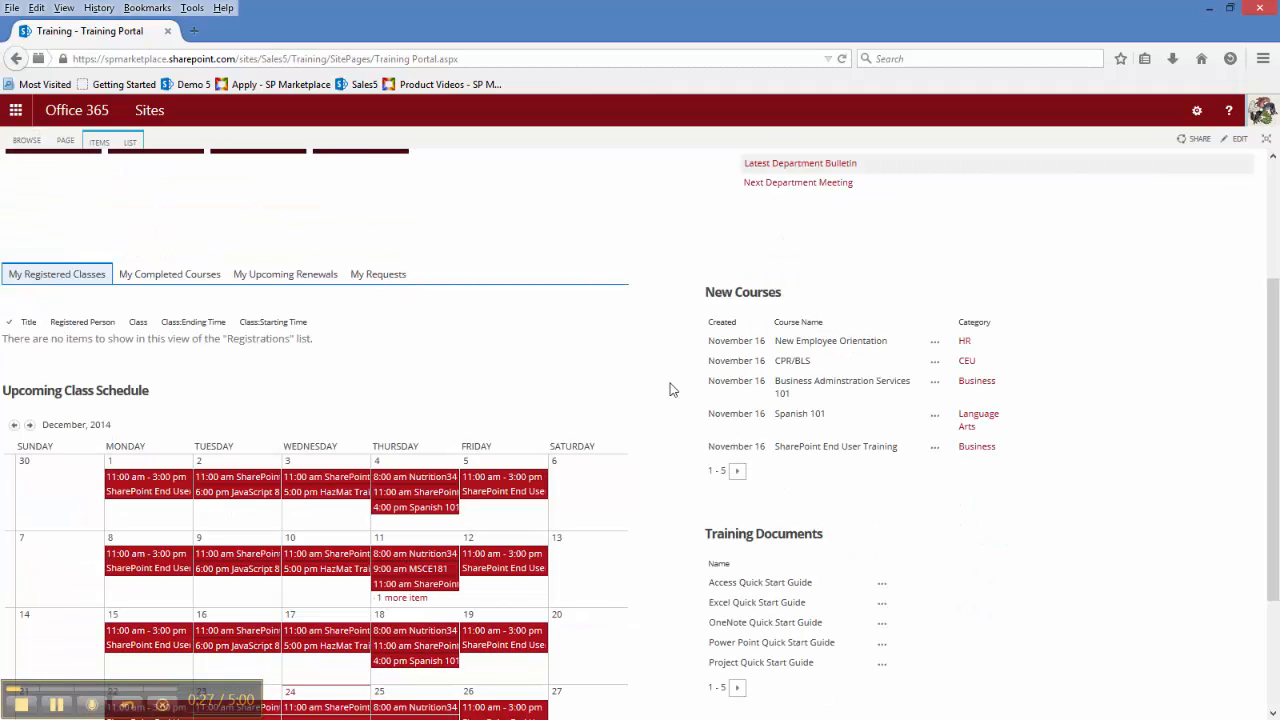
Step: Scroll down the Training Portal to show the December class calendar, Training Documents and Training Links
scroll(down, 3)
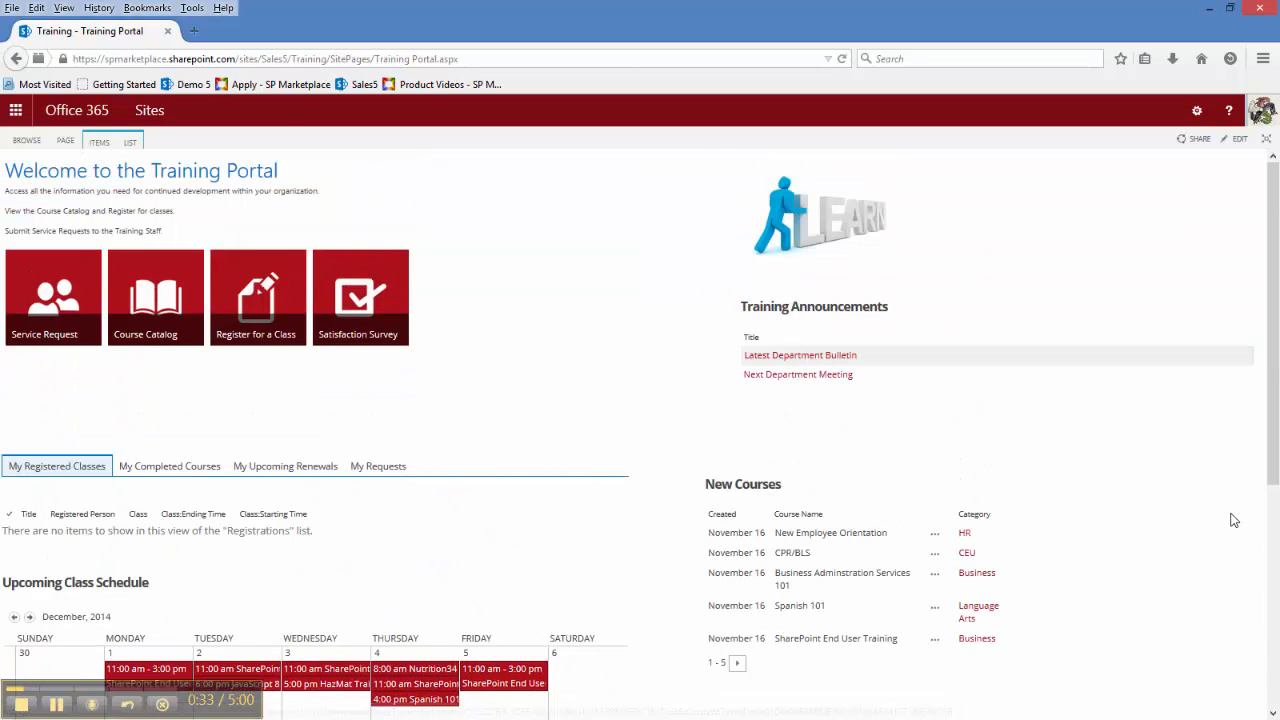
scroll(down, 3)
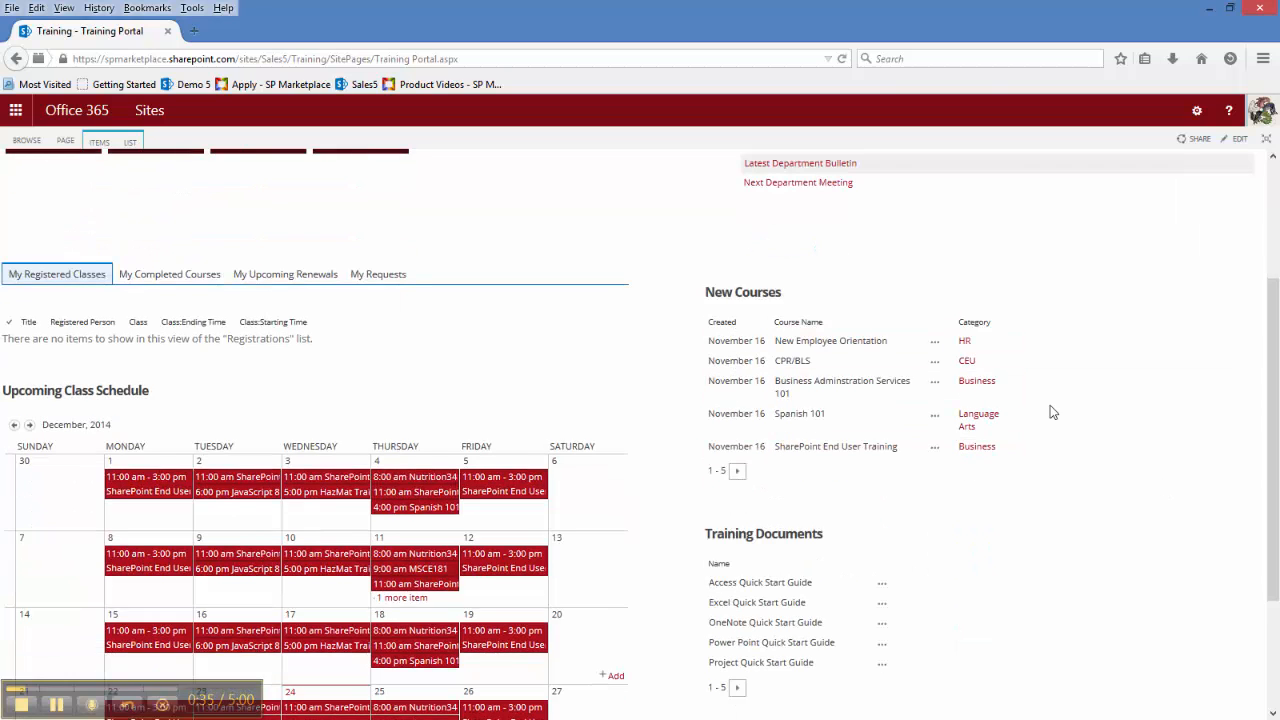
scroll(down, 3)
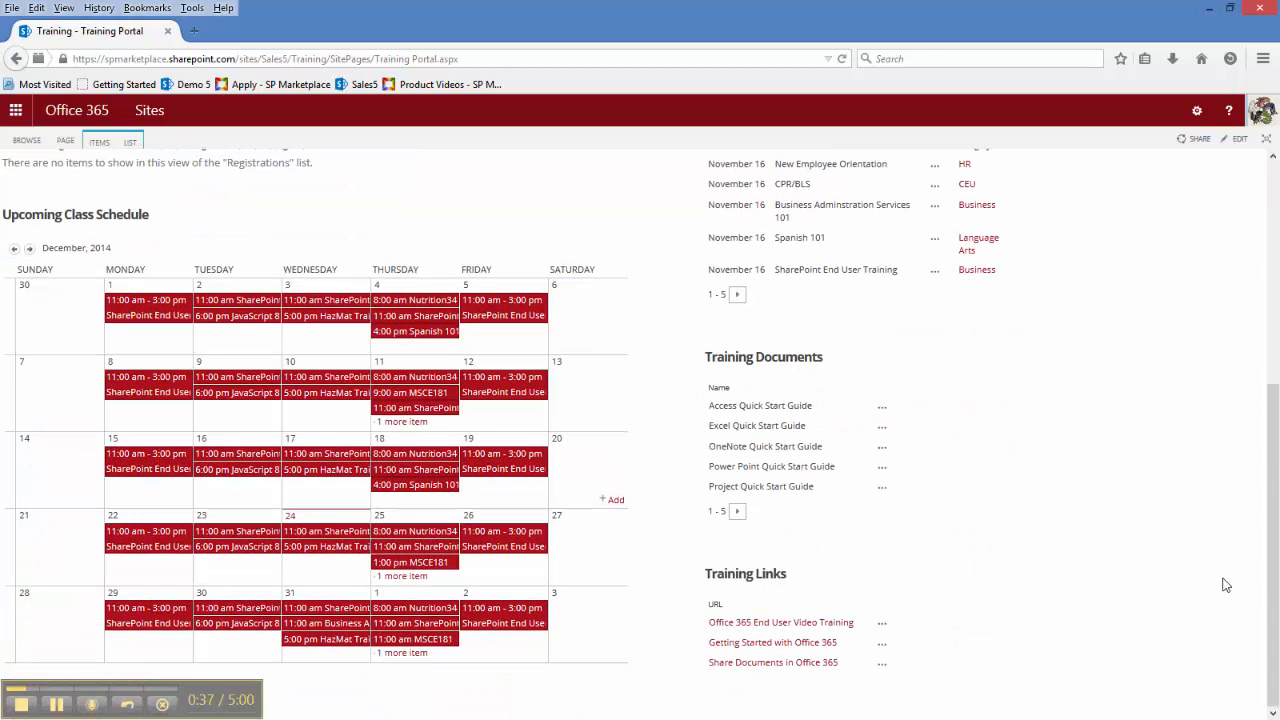
mouse_move(884, 522)
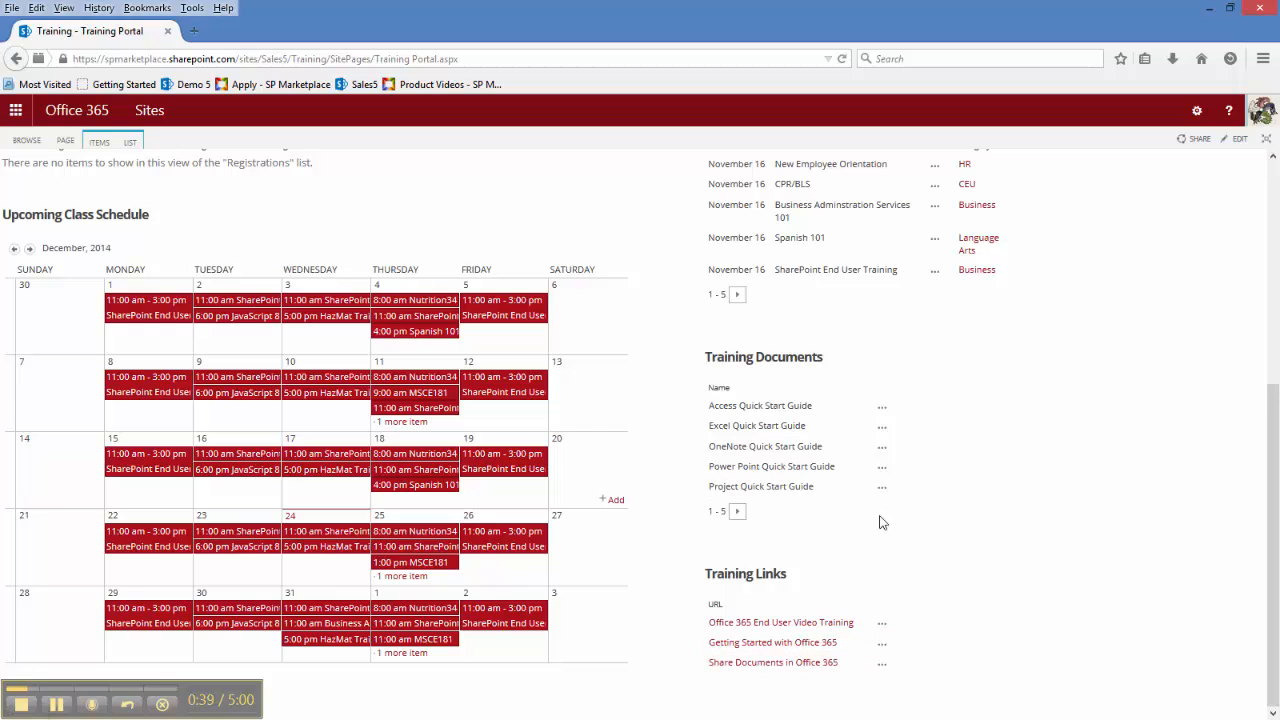